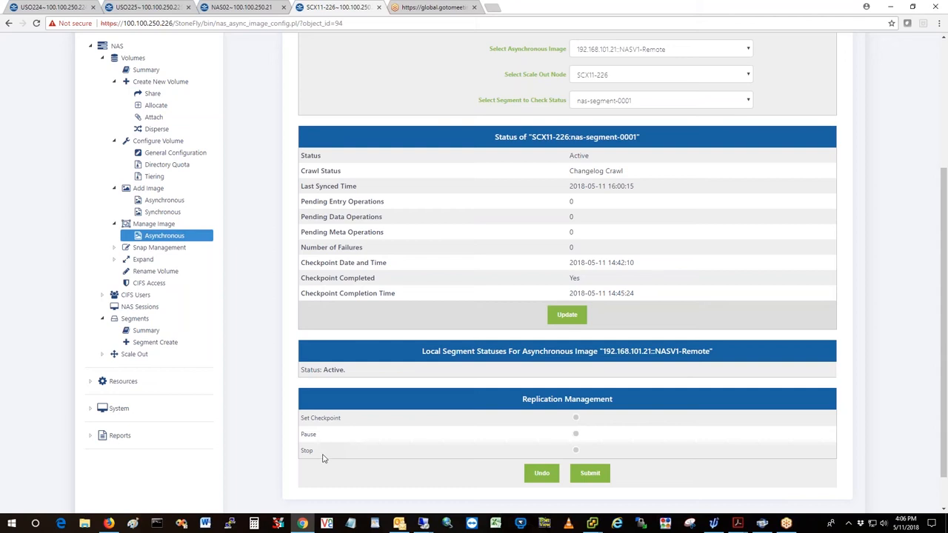
mouse_move(332, 453)
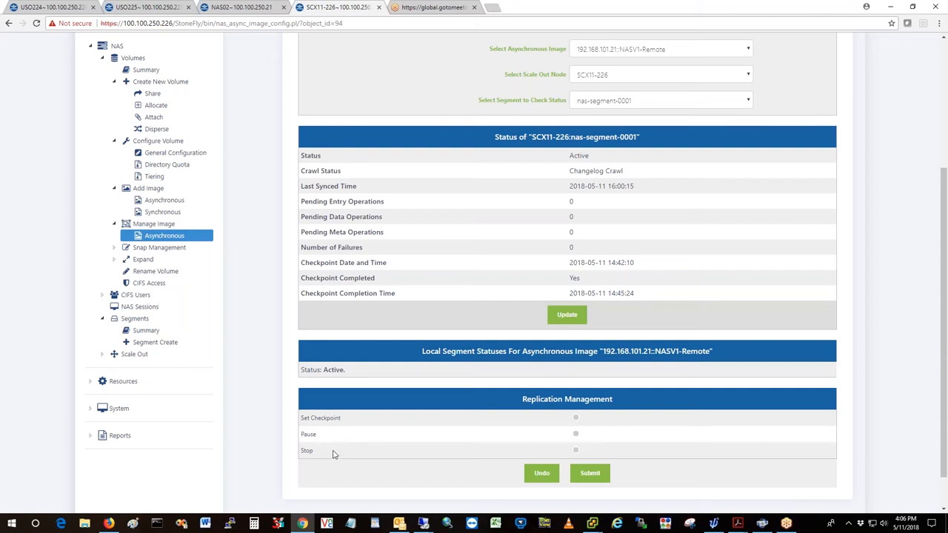
mouse_move(112, 252)
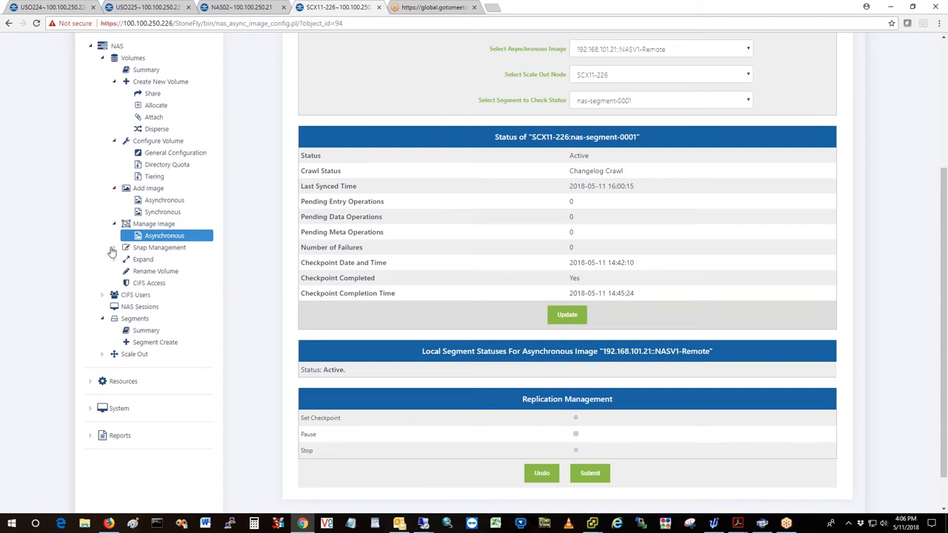
Open NASV1's general Snap Management page, then move to its Schedule page.
left_click(159, 247)
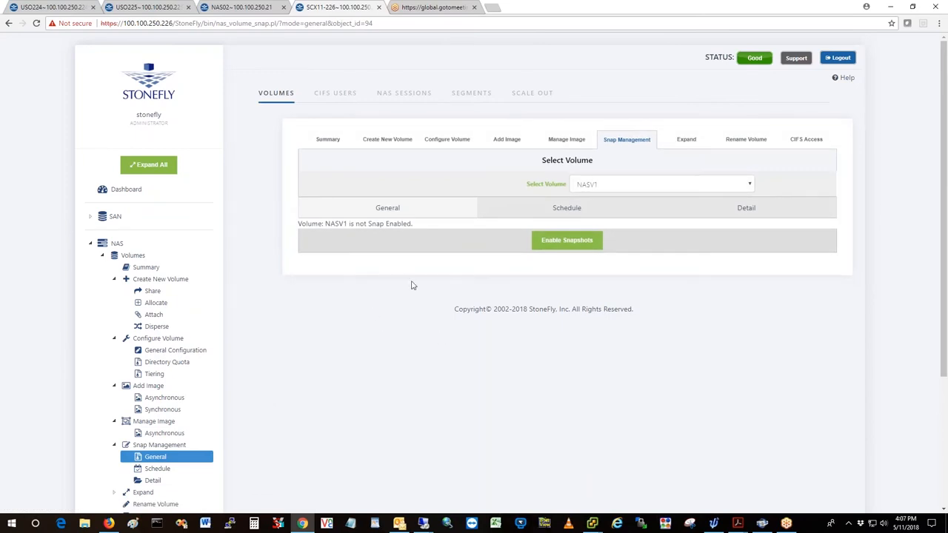
mouse_move(412, 316)
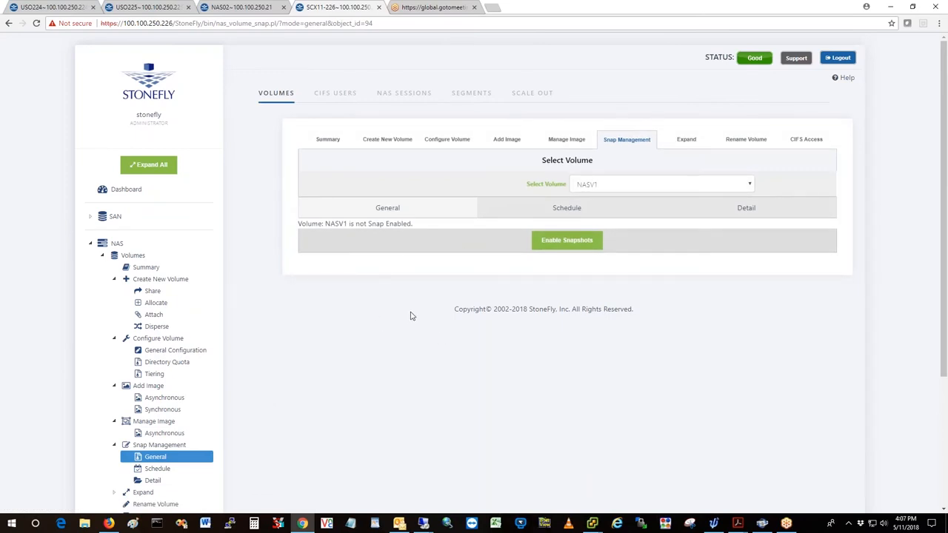
mouse_move(425, 207)
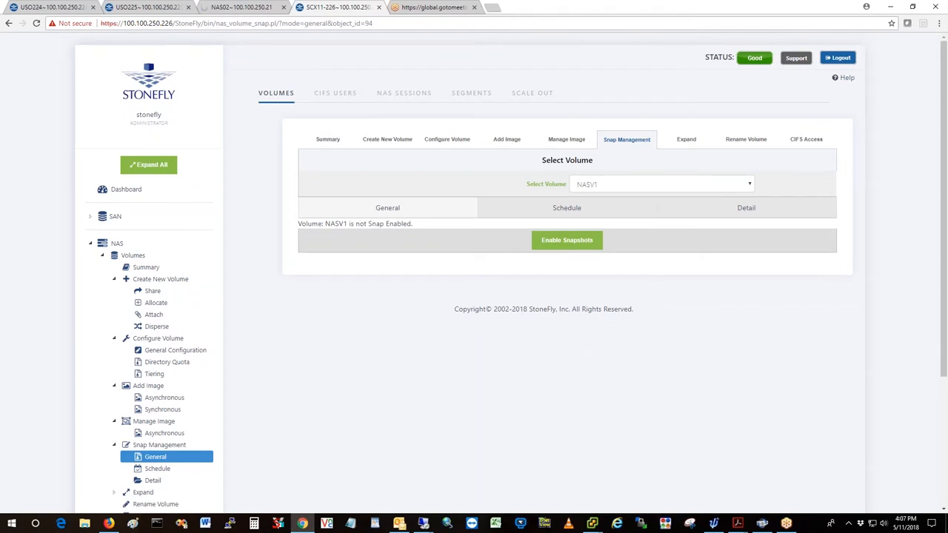
mouse_move(631, 197)
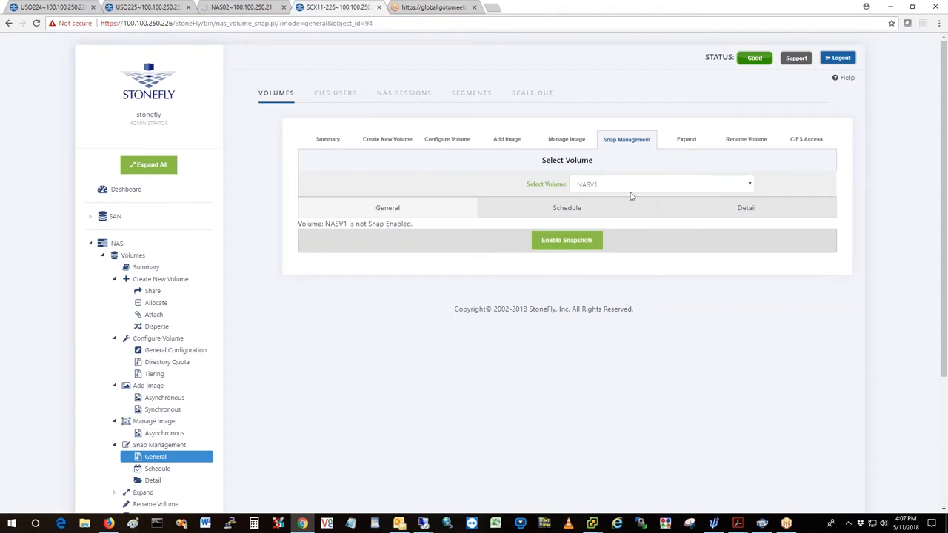
mouse_move(624, 184)
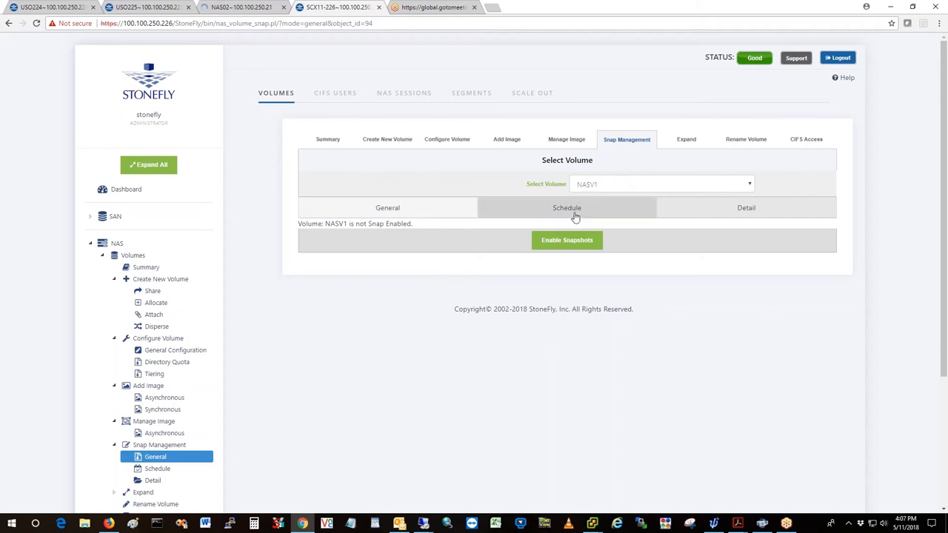
left_click(567, 208)
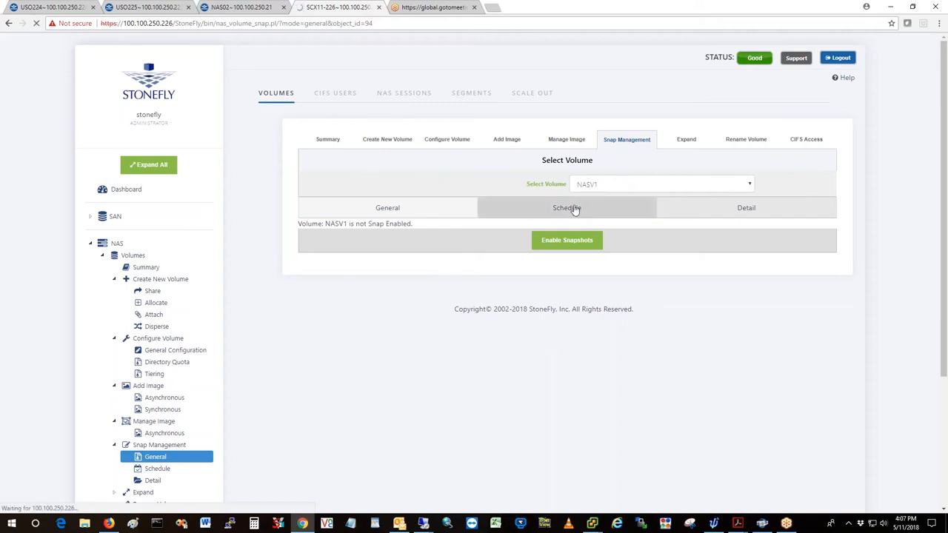
View NASV1's snapshot Schedule and Detail pages, both showing it is not snap enabled.
left_click(567, 208)
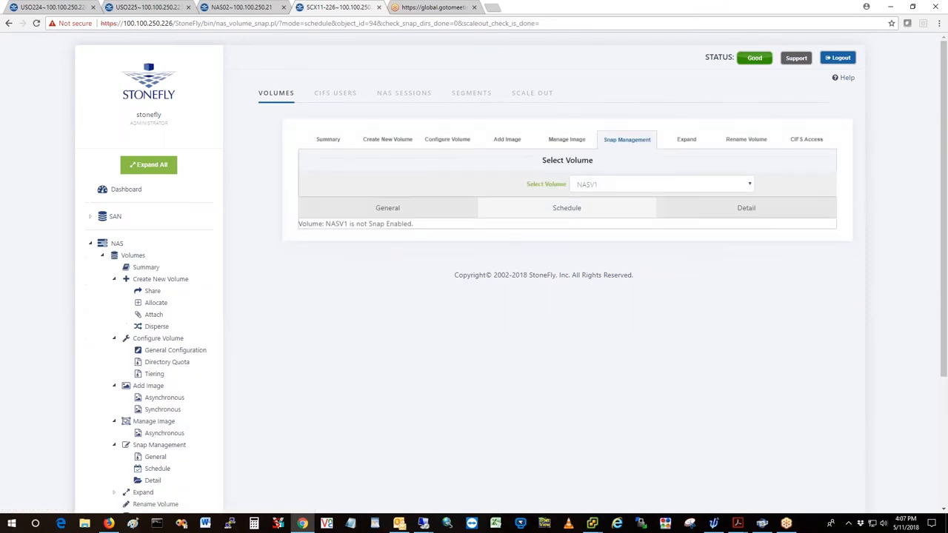
mouse_move(449, 239)
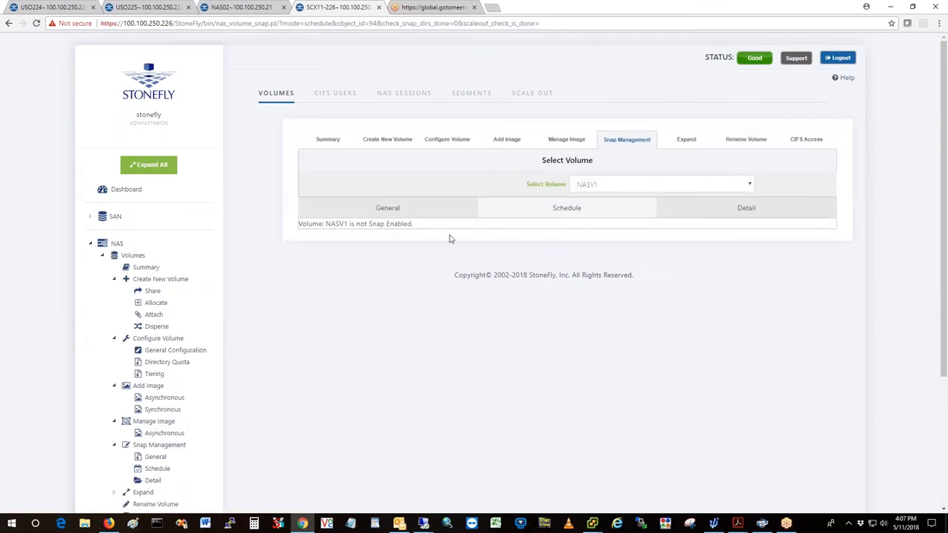
mouse_move(492, 259)
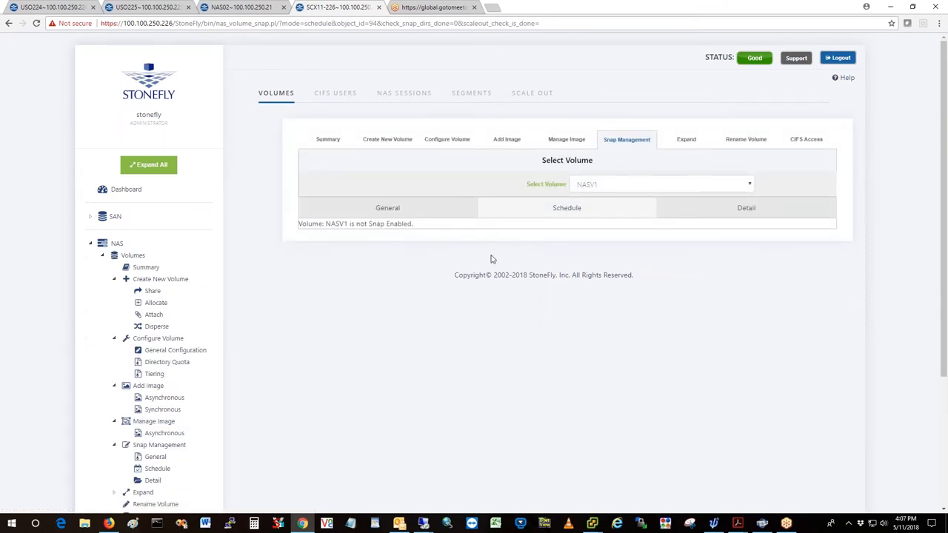
mouse_move(654, 293)
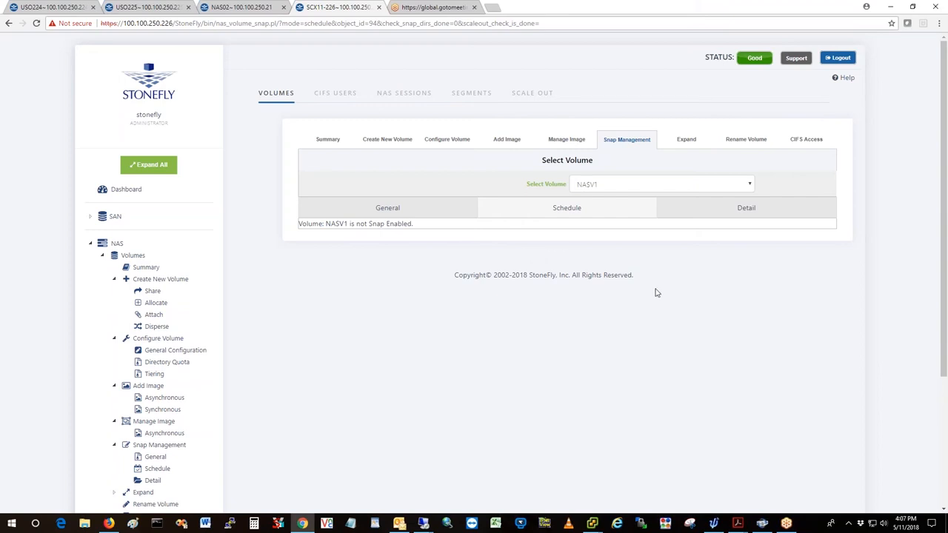
mouse_move(632, 240)
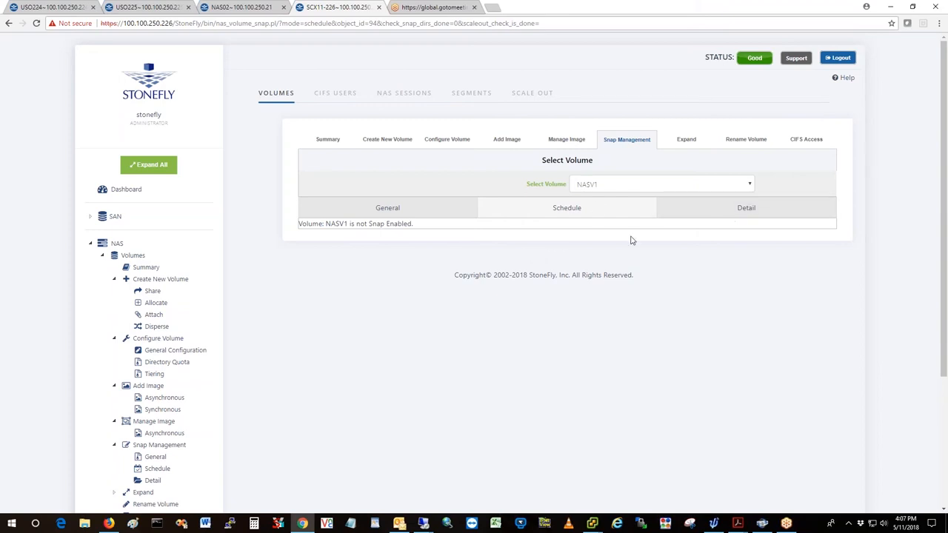
mouse_move(571, 223)
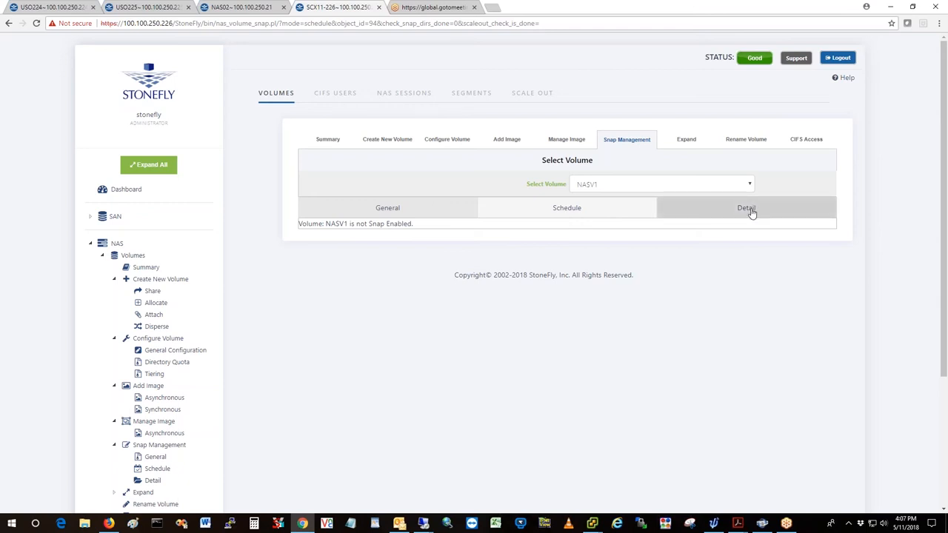
left_click(746, 208)
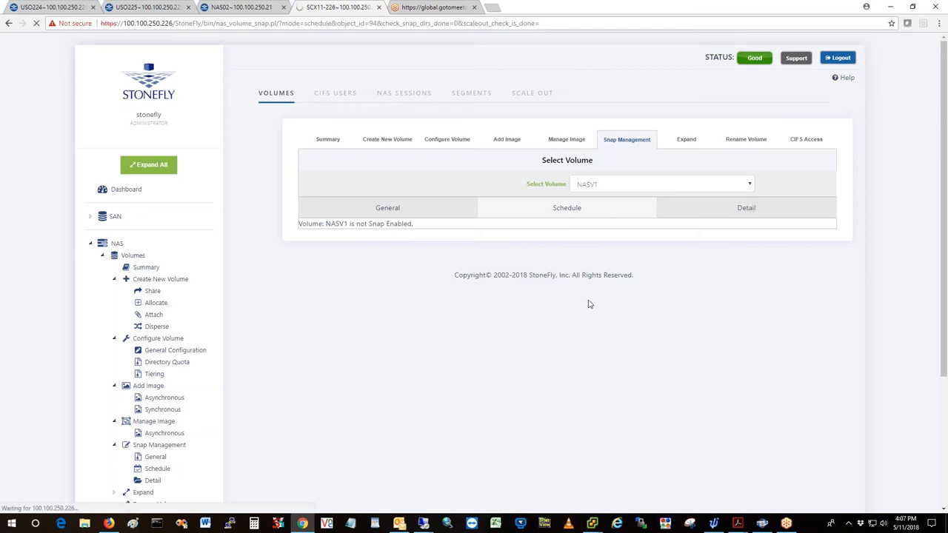
left_click(746, 208)
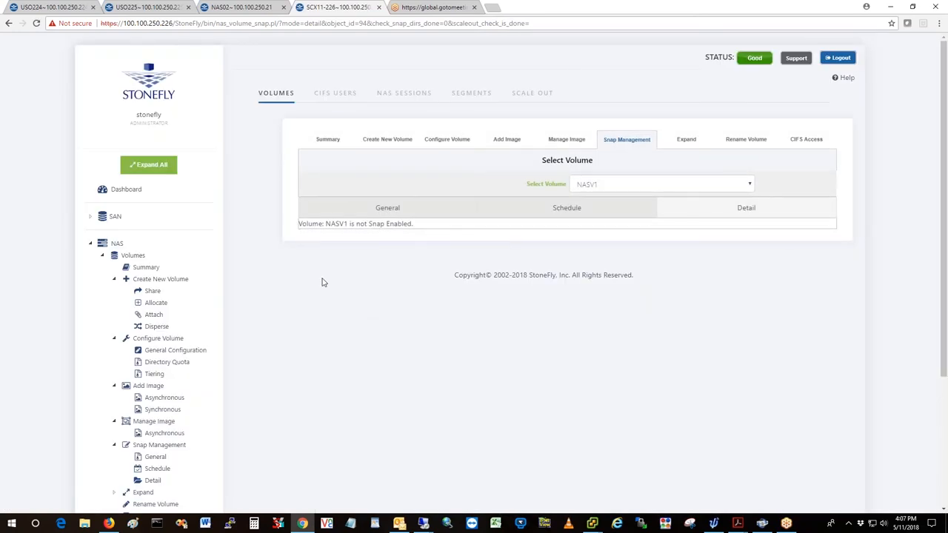
scroll("down", 3)
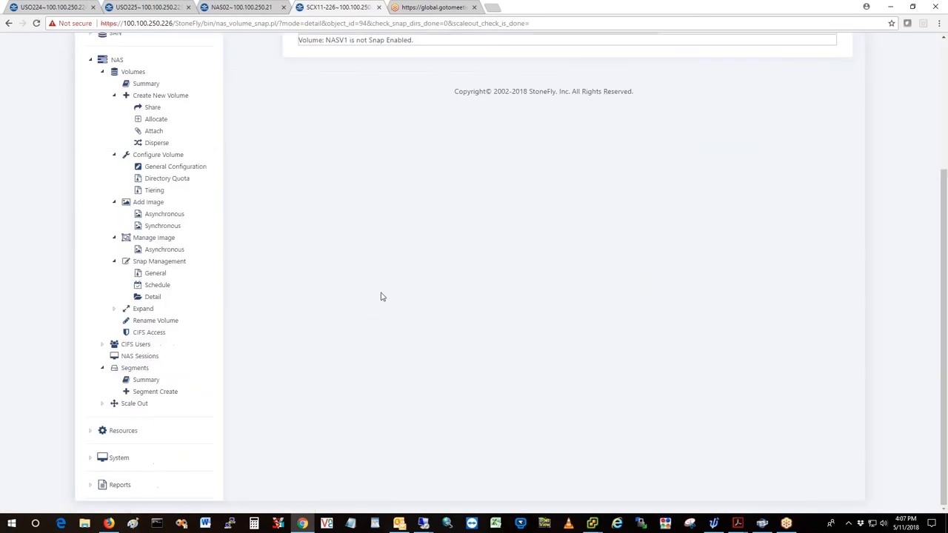
mouse_move(249, 348)
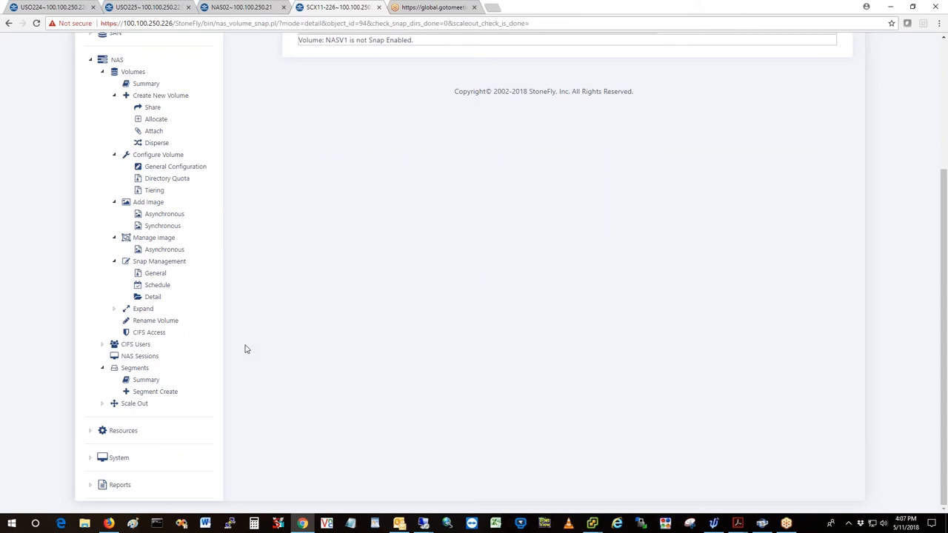
mouse_move(210, 354)
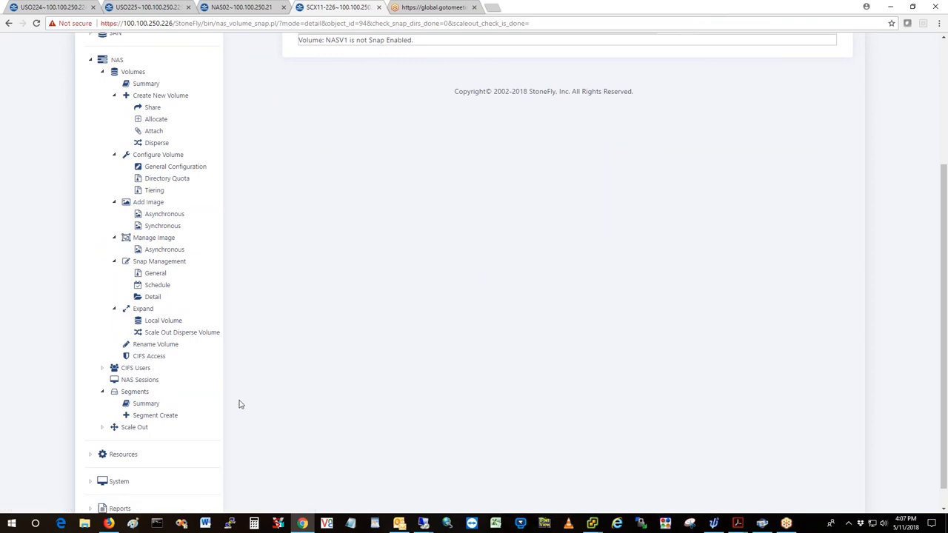
mouse_move(249, 307)
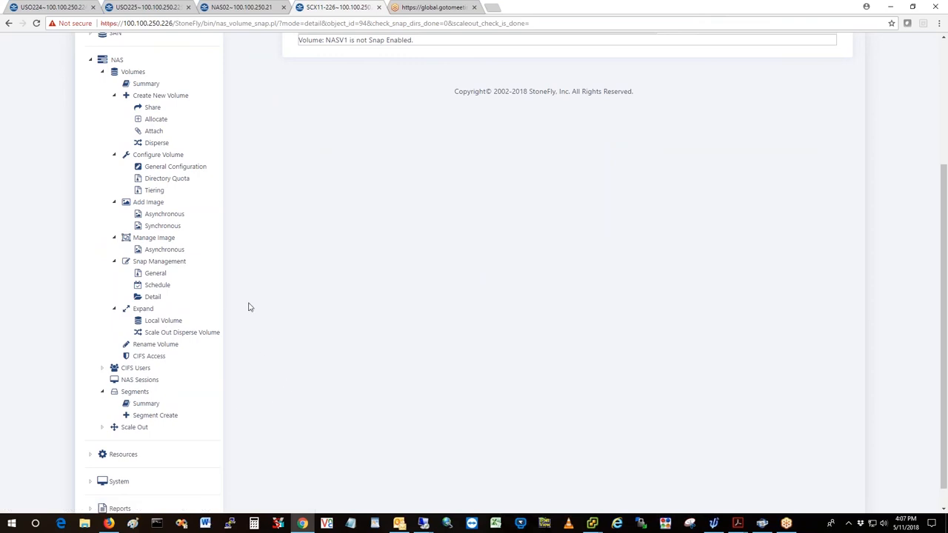